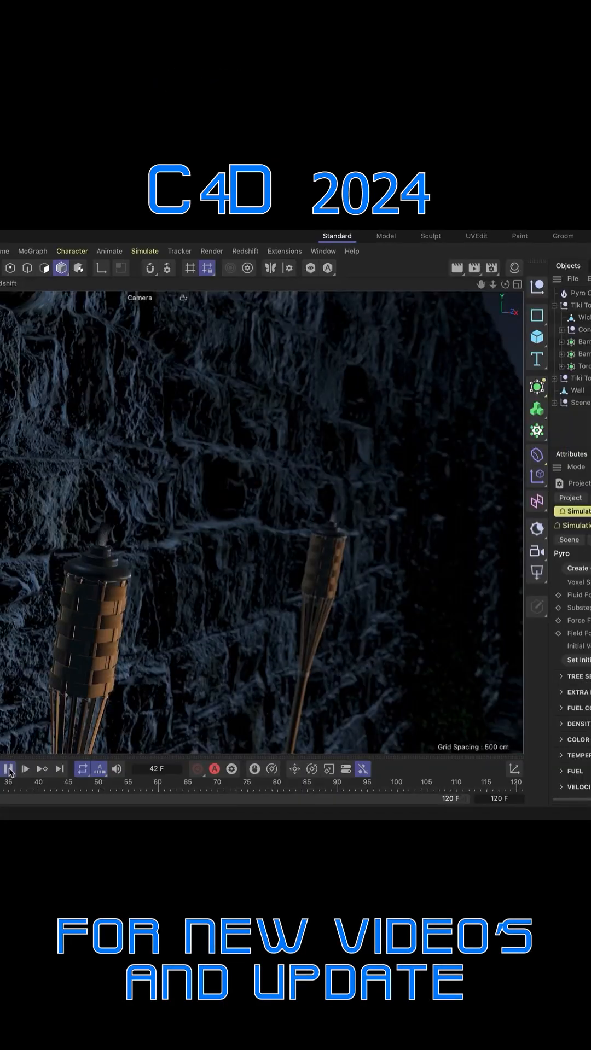
- Play the tiki torch Pyro simulation so flames and smoke rise from both torches
{"action": "left_click", "coordinate": [10, 768]}
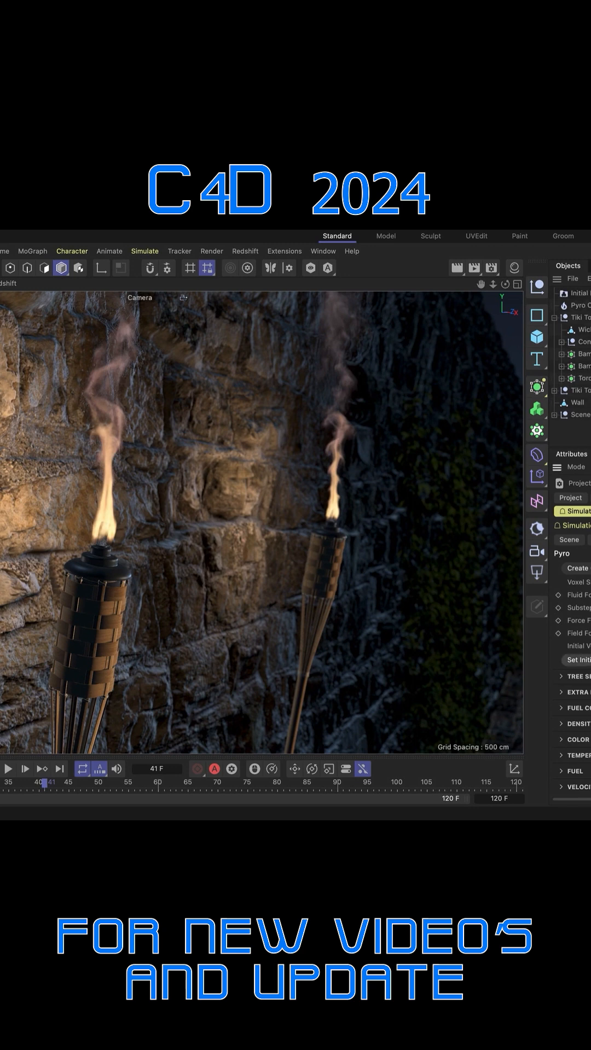
{"action": "left_click", "coordinate": [10, 768]}
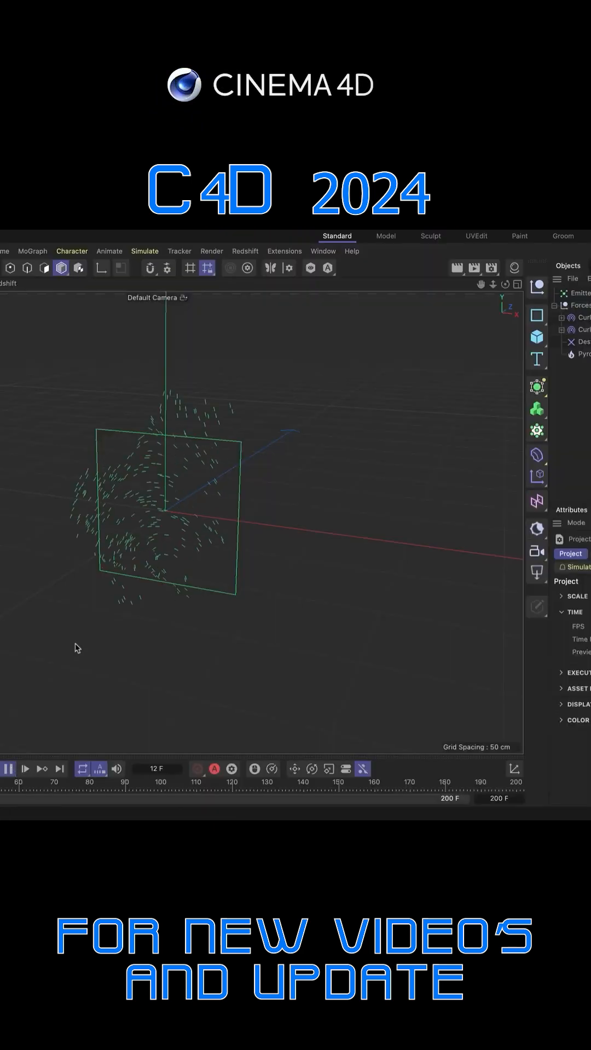
- Play the particle emitter scene so swirling fire and smoke emit from the particles
{"action": "left_click", "coordinate": [10, 768]}
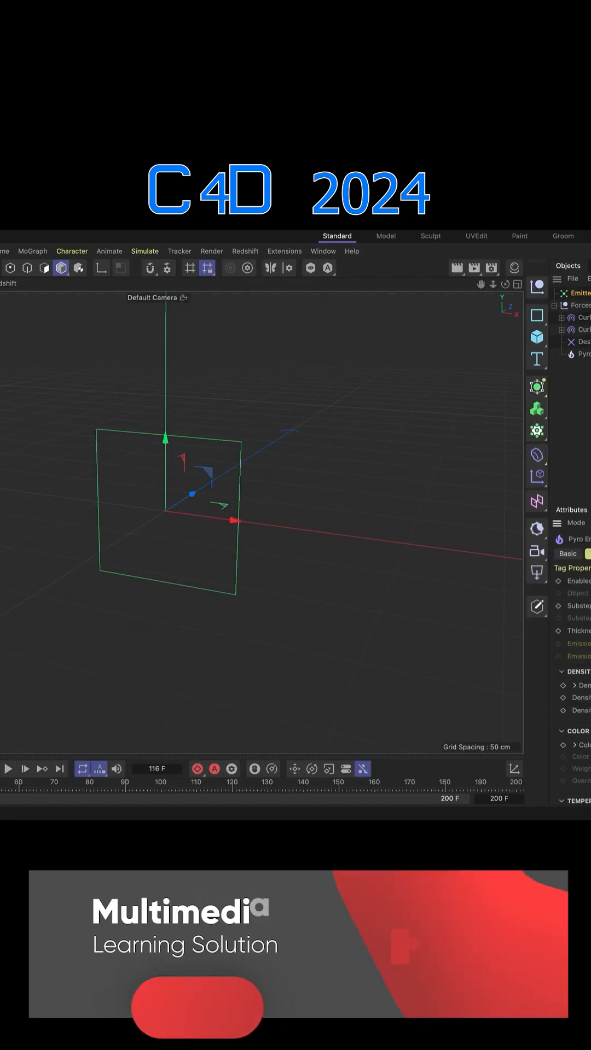
{"action": "left_click", "coordinate": [9, 768]}
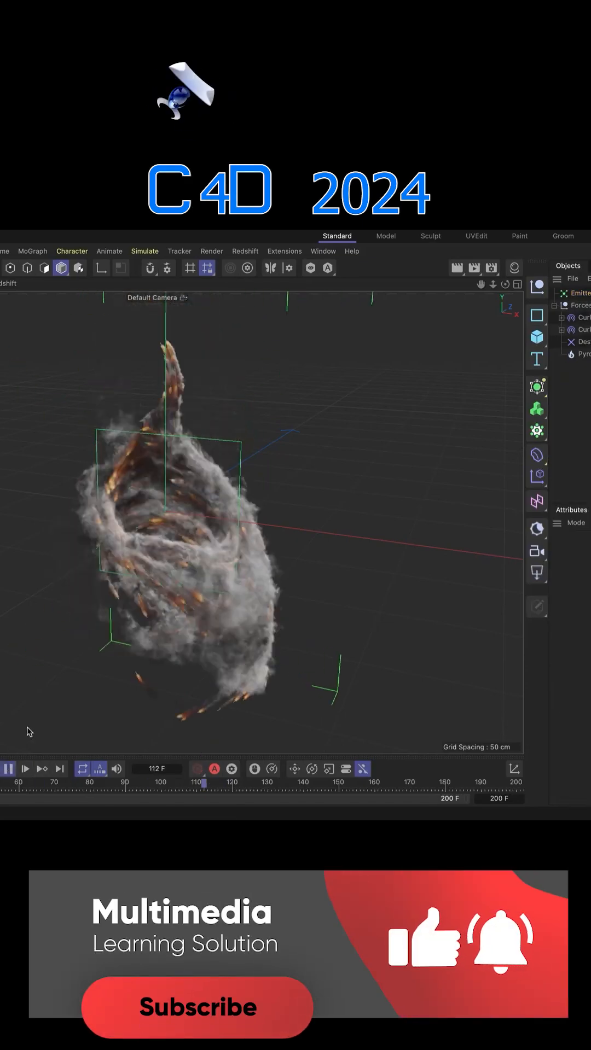